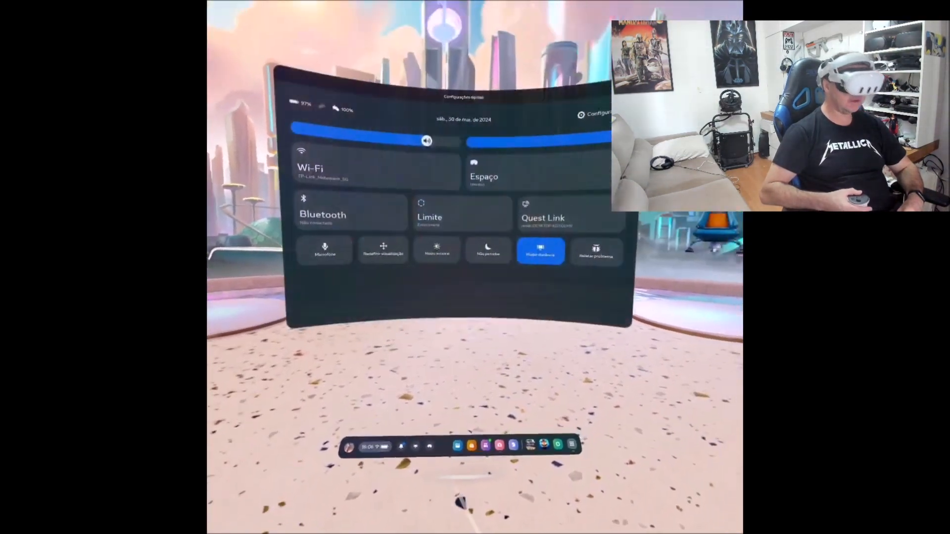
Open the Quest Link options from Quick Settings with Air Link enabled and PCs listed.
left_click(542, 215)
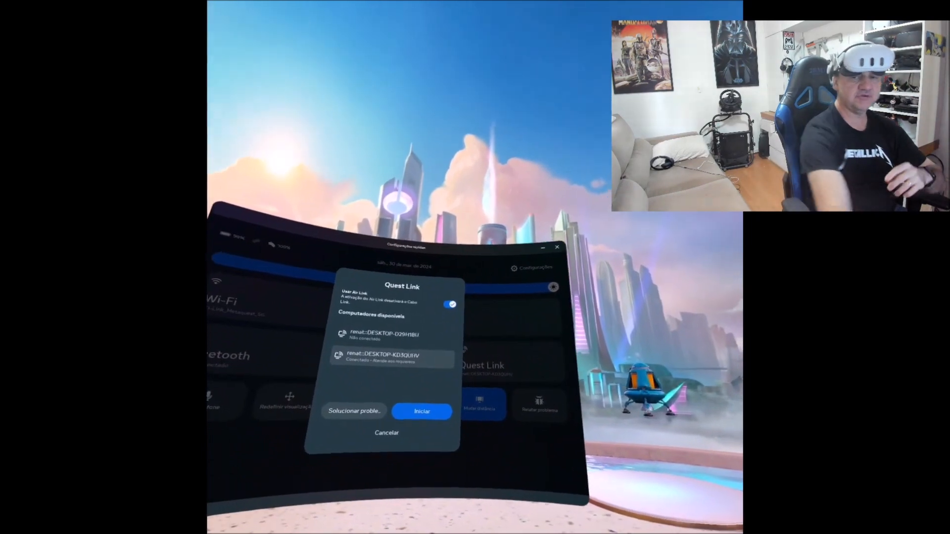
Start the Air Link session to the PC via Iniciar.
left_click(422, 411)
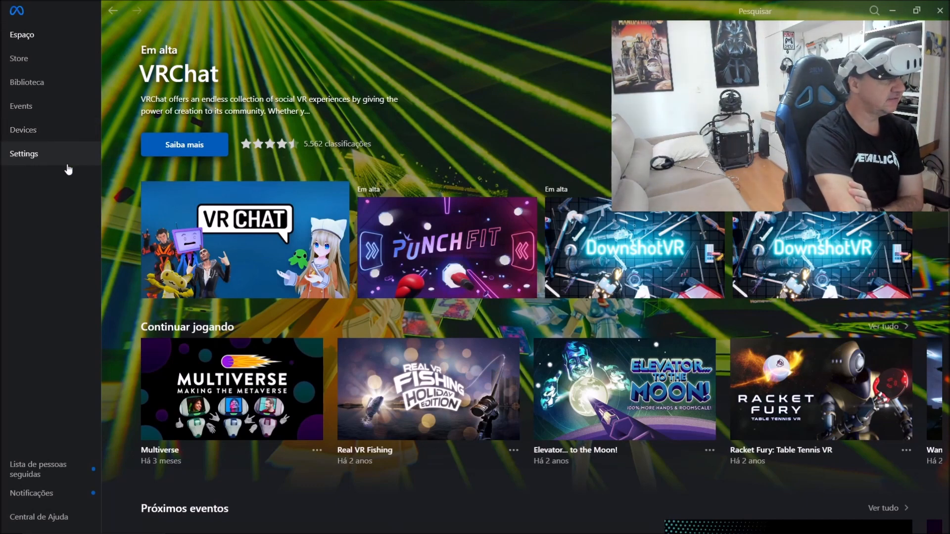
Browse the Link app's Settings, Store and library, then bring up the Xbox app's Game Pass home.
left_click(24, 153)
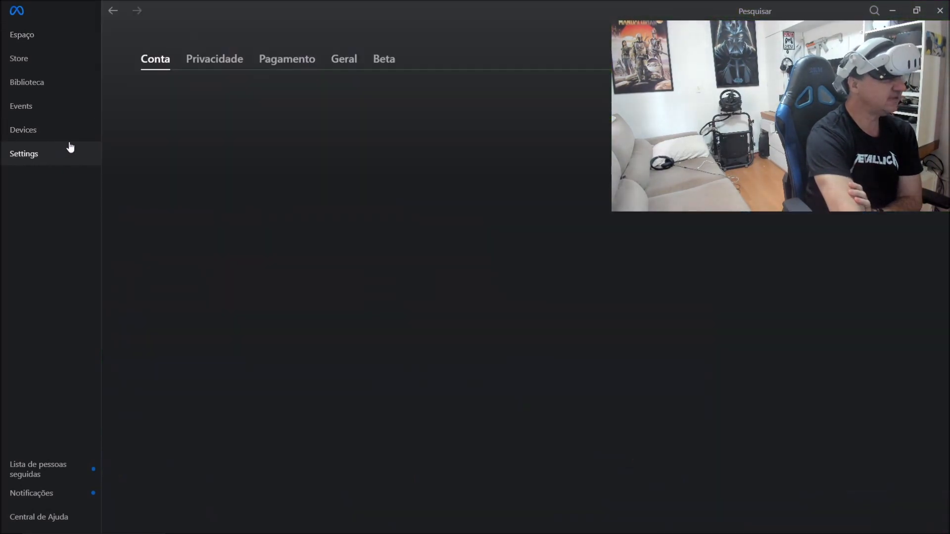
left_click(19, 59)
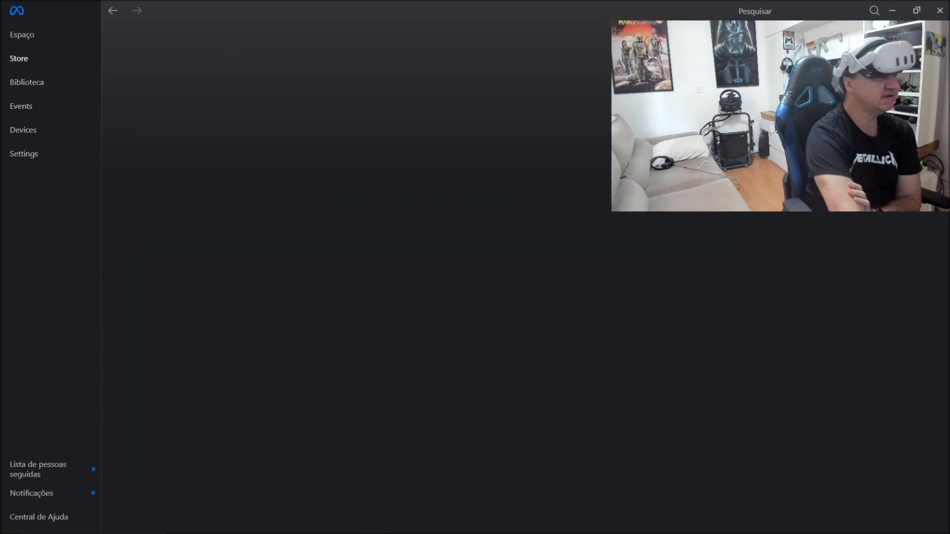
left_click(22, 35)
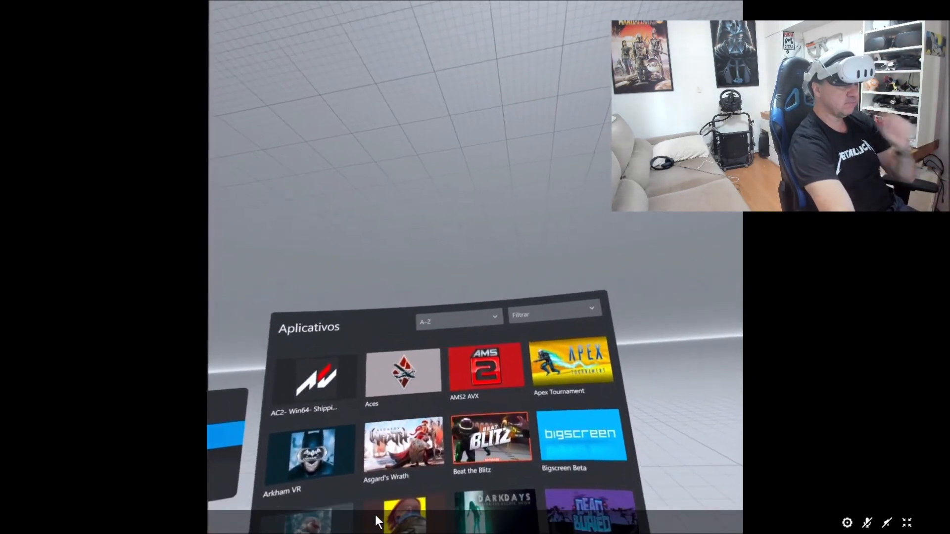
left_click(10, 525)
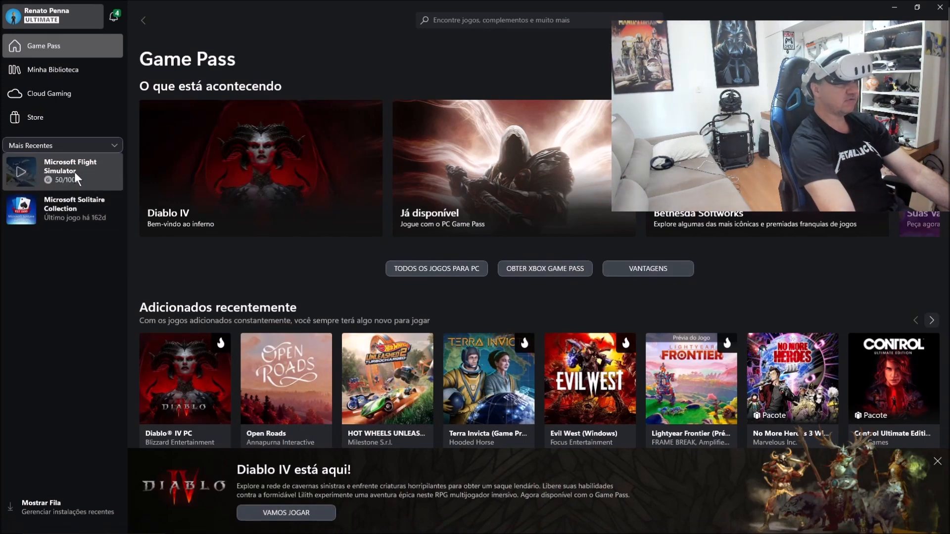
Launch Microsoft Flight Simulator from Mais Recentes in the Xbox app sidebar.
left_click(66, 170)
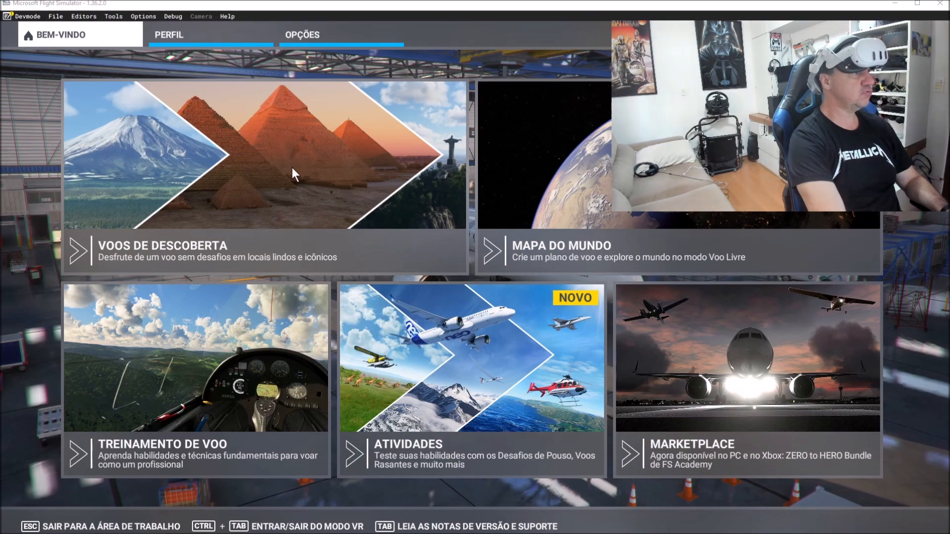
mouse_move(314, 47)
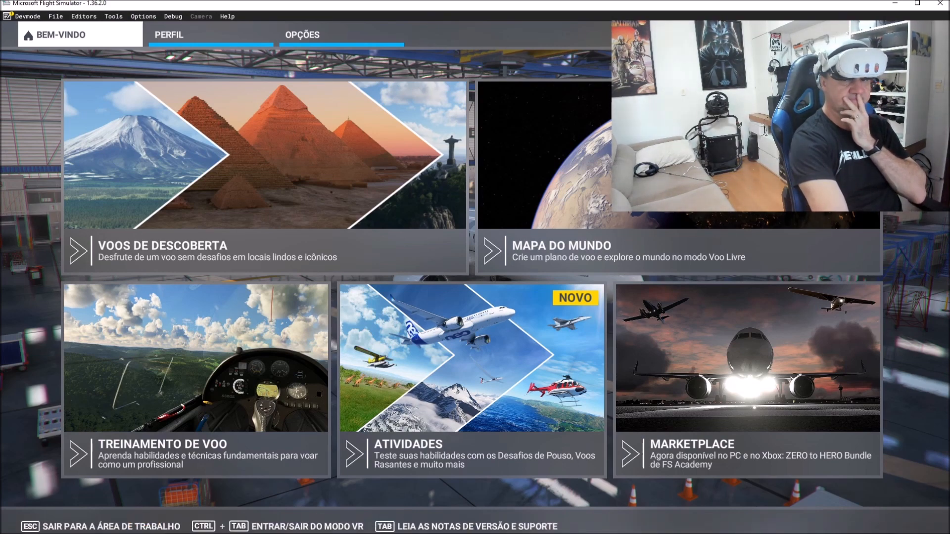
Switch the simulator into VR mode with Ctrl+Tab so the welcome menu floats in VR.
key("ctrl+tab")
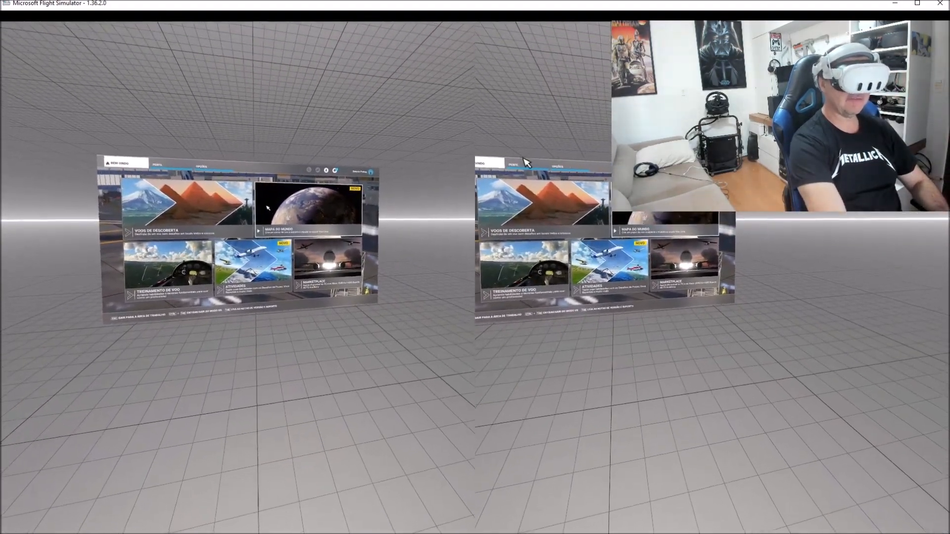
Open Mapa do Mundo and zoom into the Rio de Janeiro coast near SBGL Tom Jobim.
left_click(309, 206)
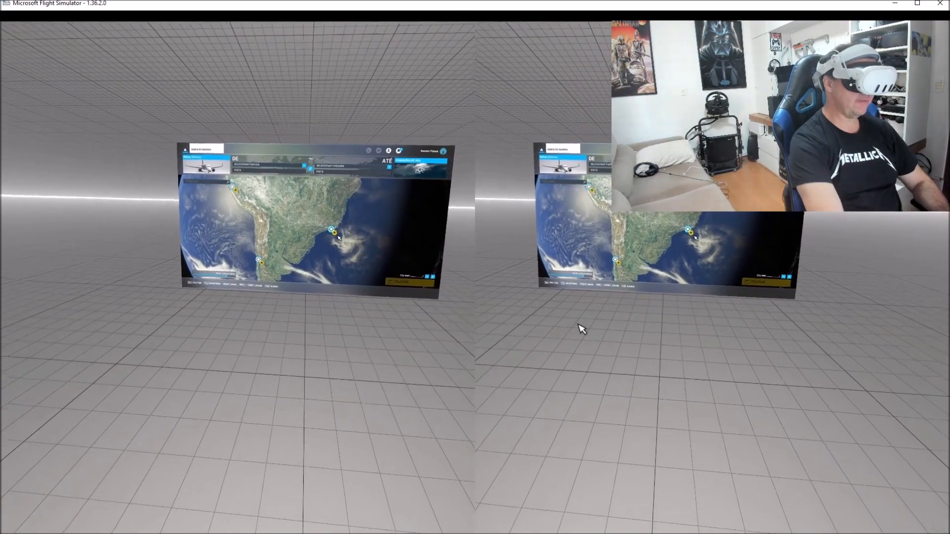
left_click(332, 228)
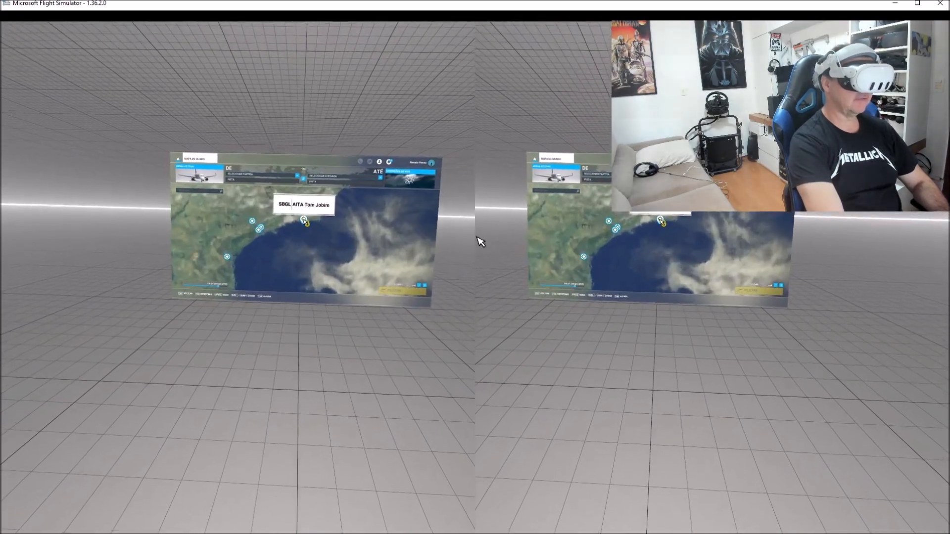